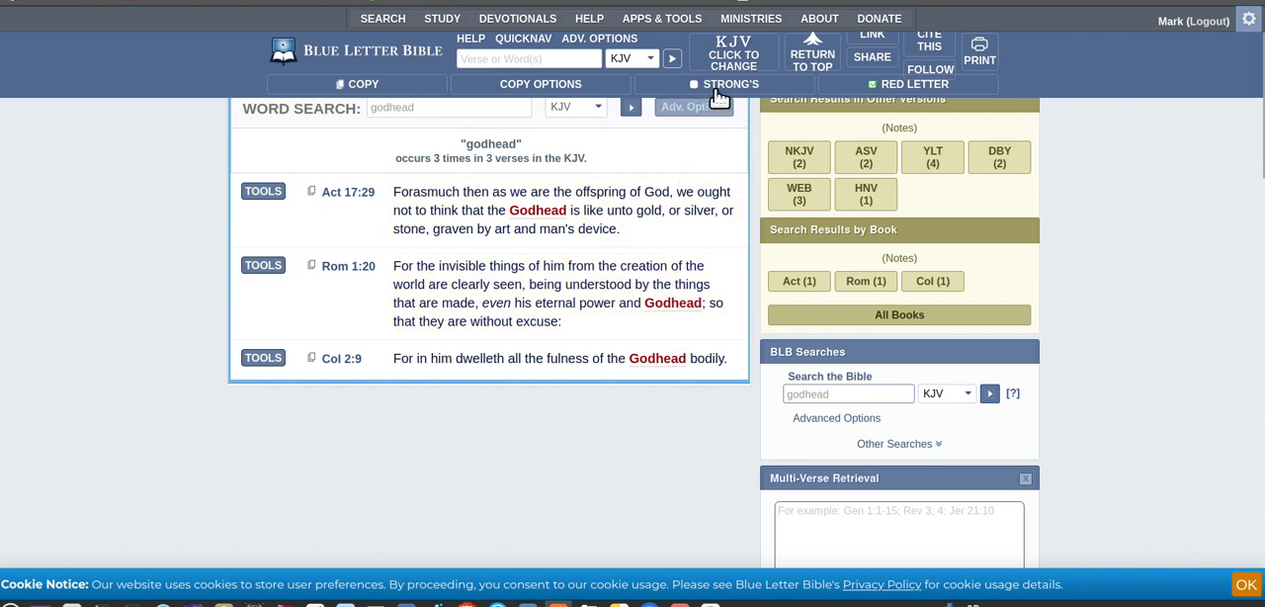
Step: Turn on inline Strong's numbers for the KJV 'godhead' verse results
left_click(696, 83)
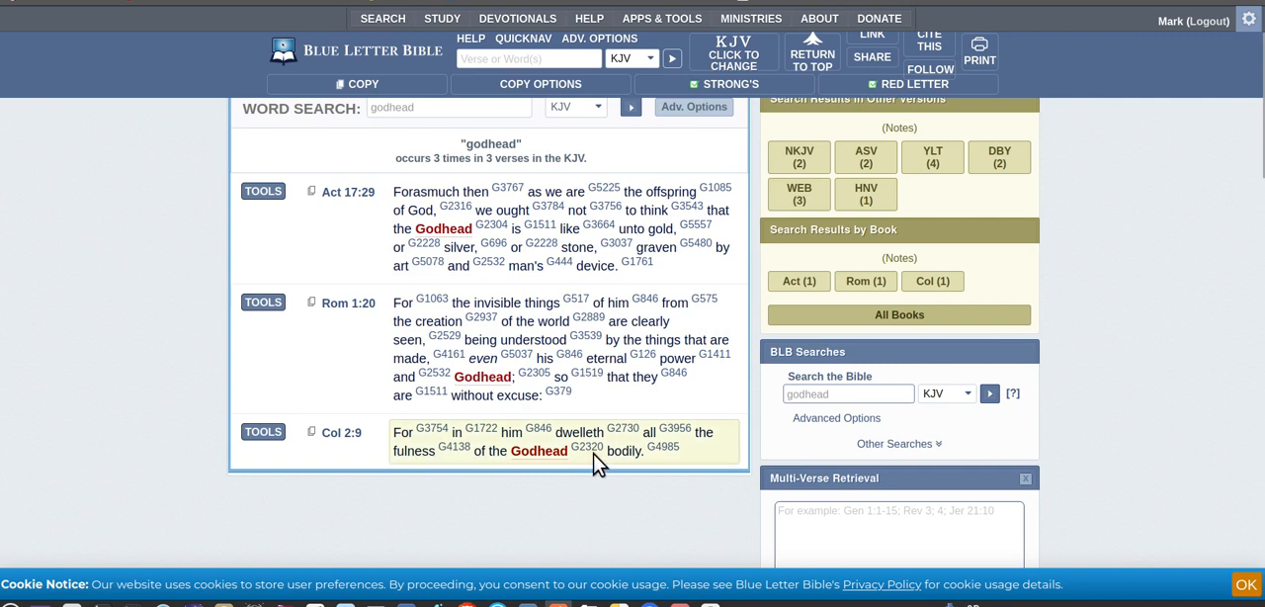
mouse_move(502, 294)
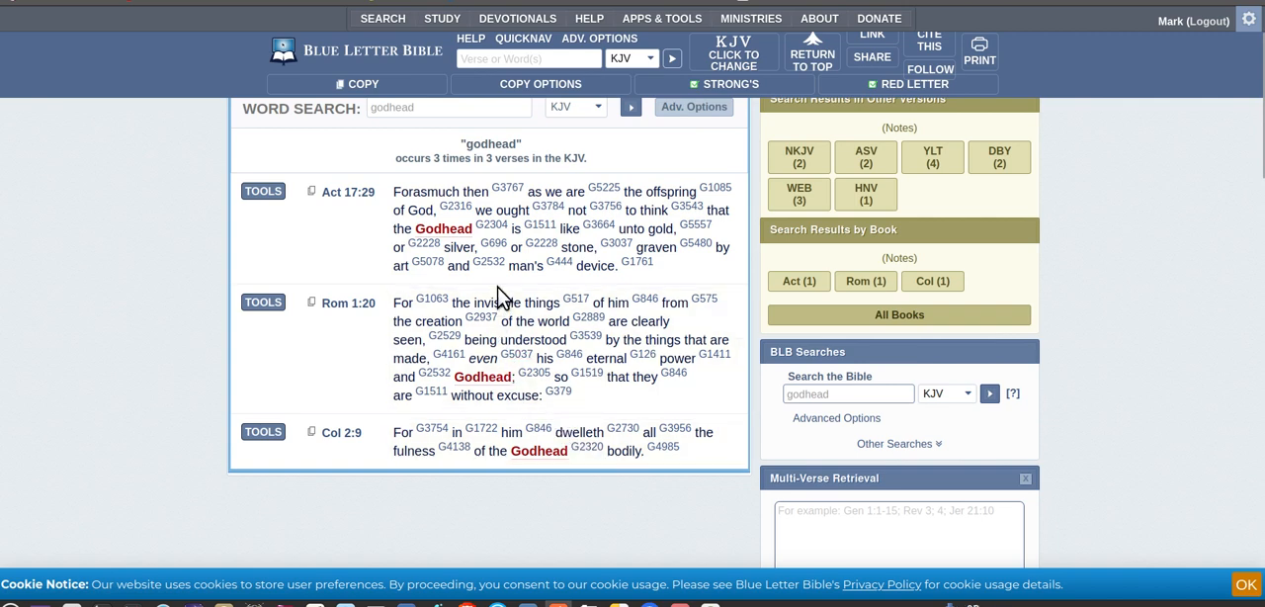
mouse_move(491, 263)
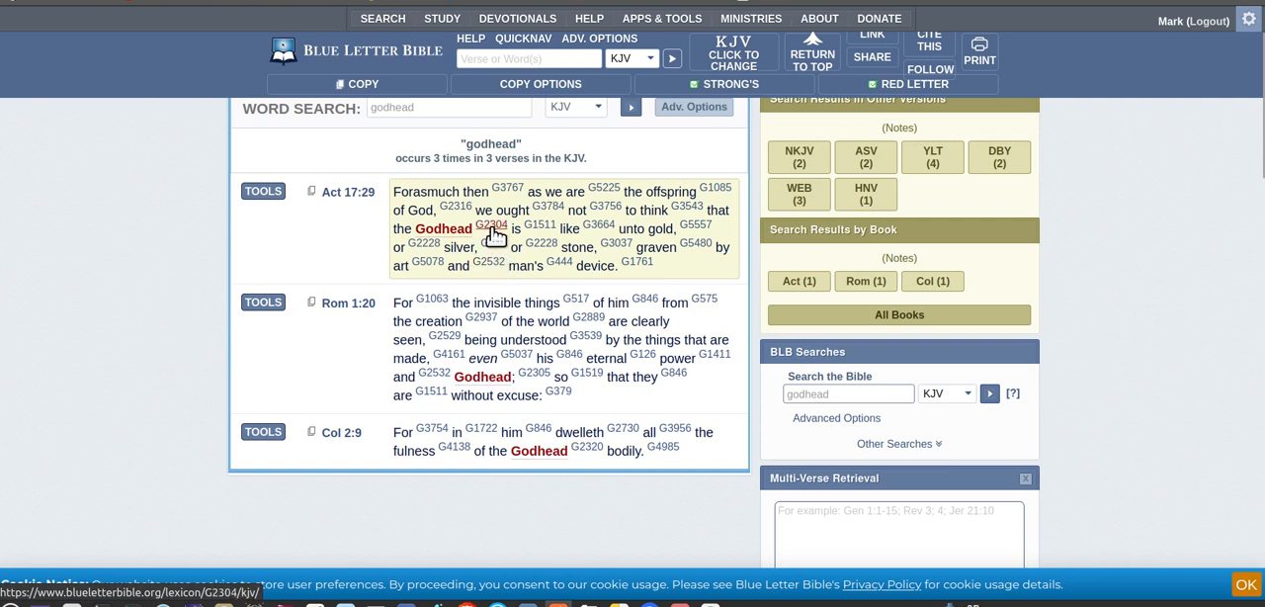
mouse_move(495, 253)
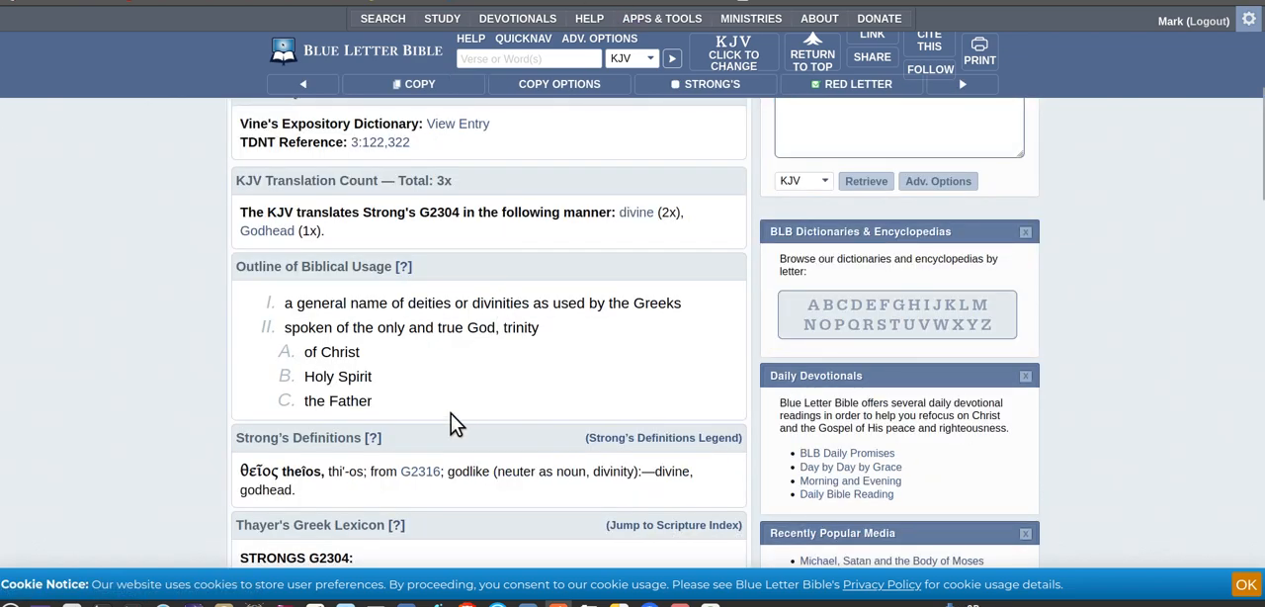
Step: Scroll the G2304 theios entry down to its Outline of Biblical Usage and Strong's Definitions
scroll("down", 3)
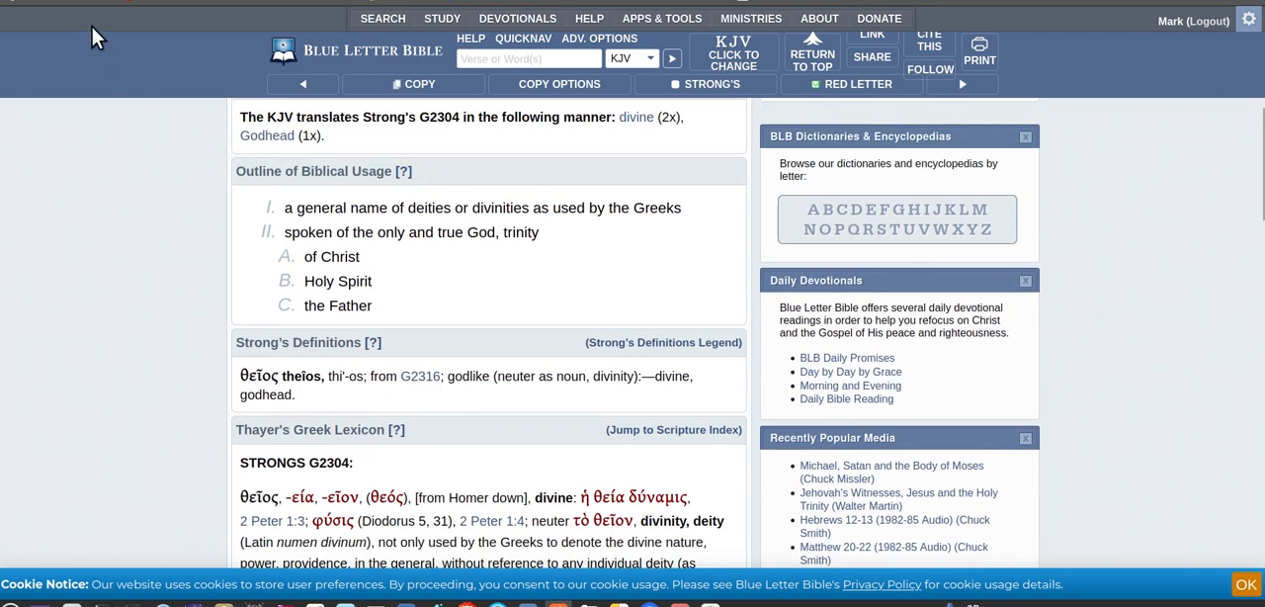
mouse_move(316, 404)
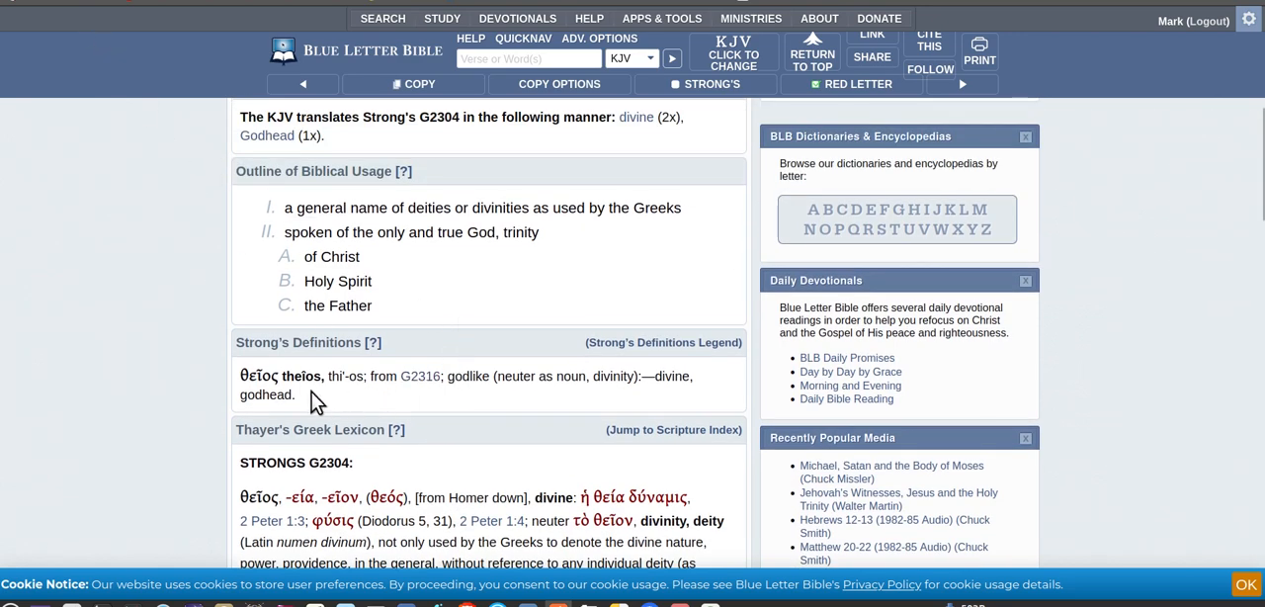
mouse_move(384, 229)
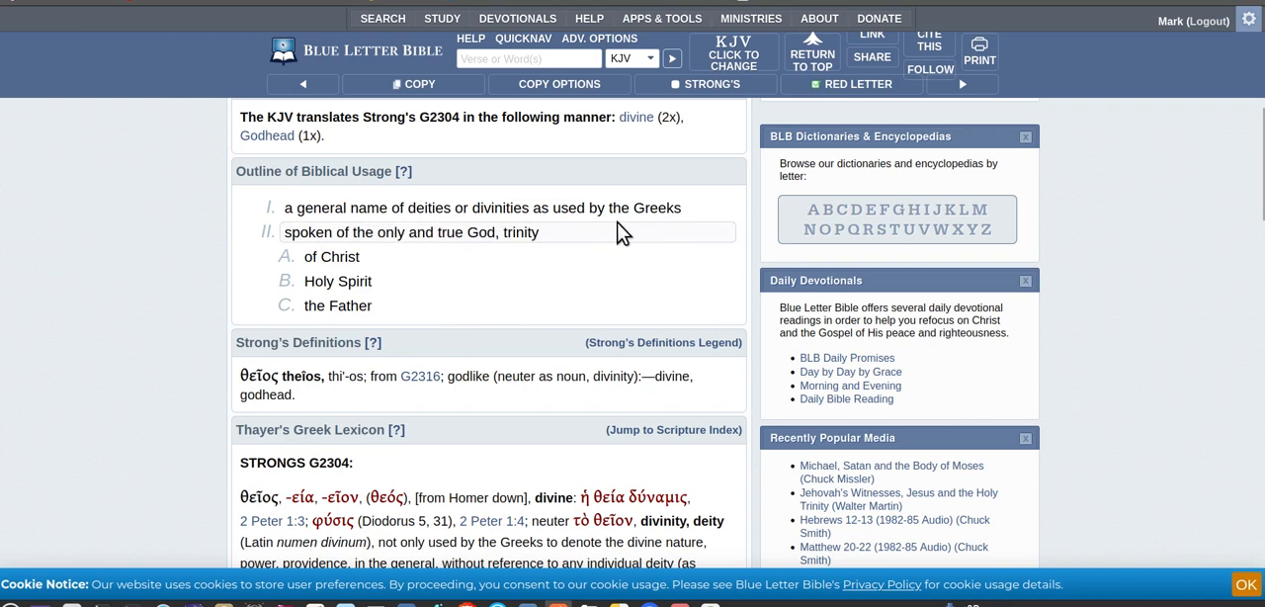
mouse_move(415, 344)
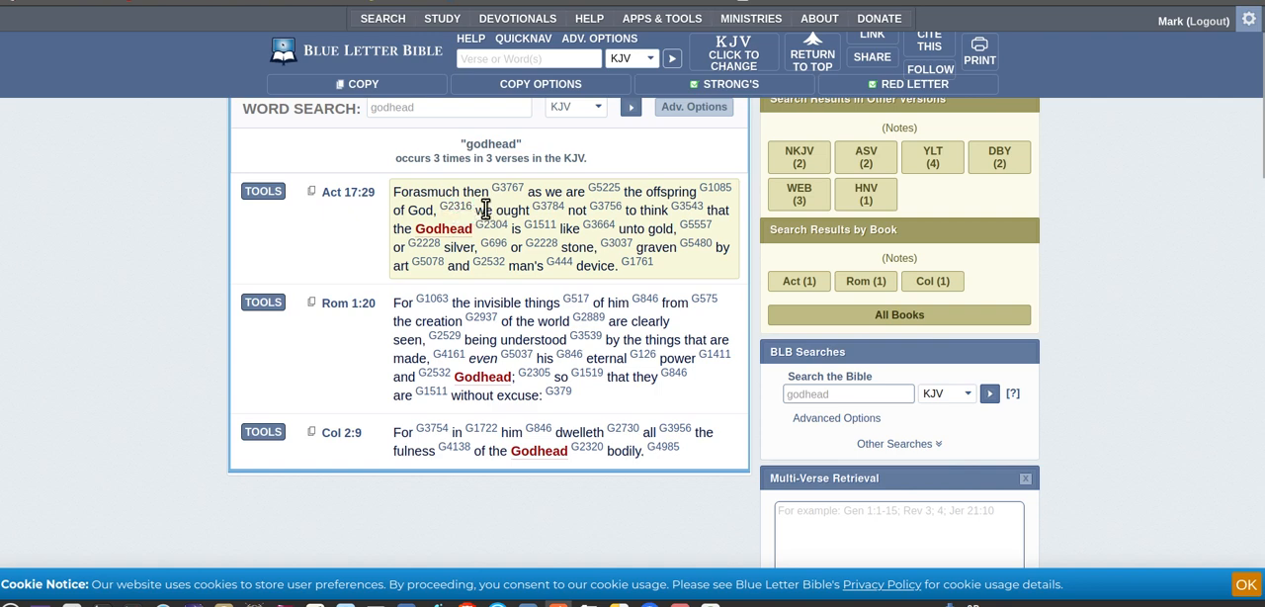
mouse_move(660, 217)
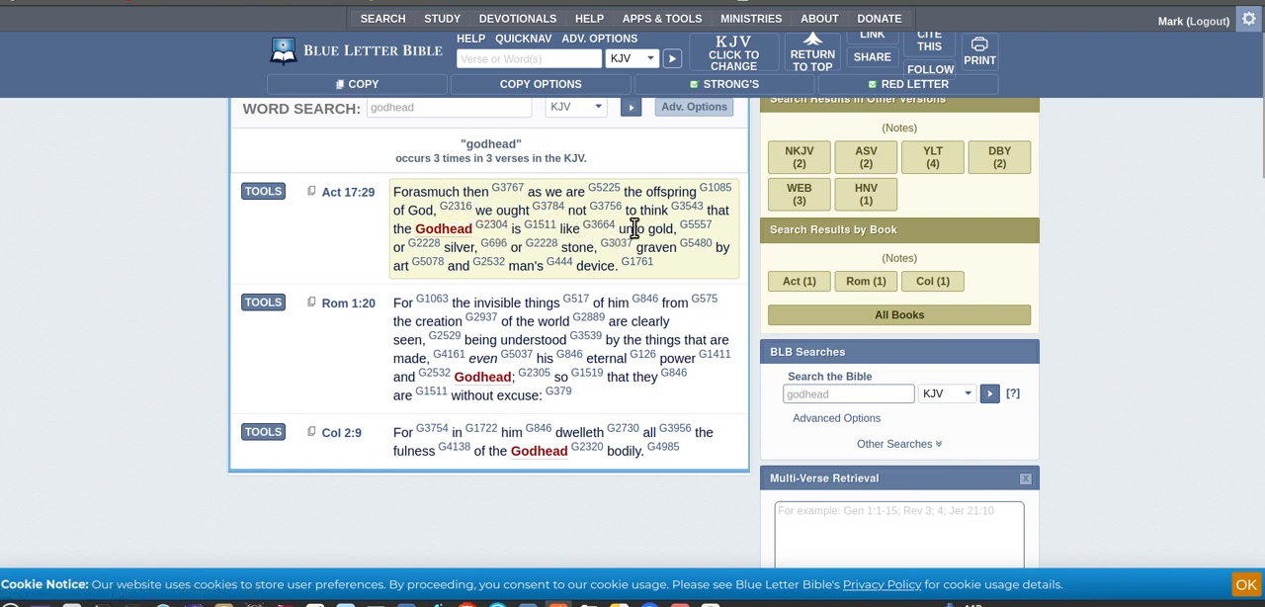
mouse_move(504, 245)
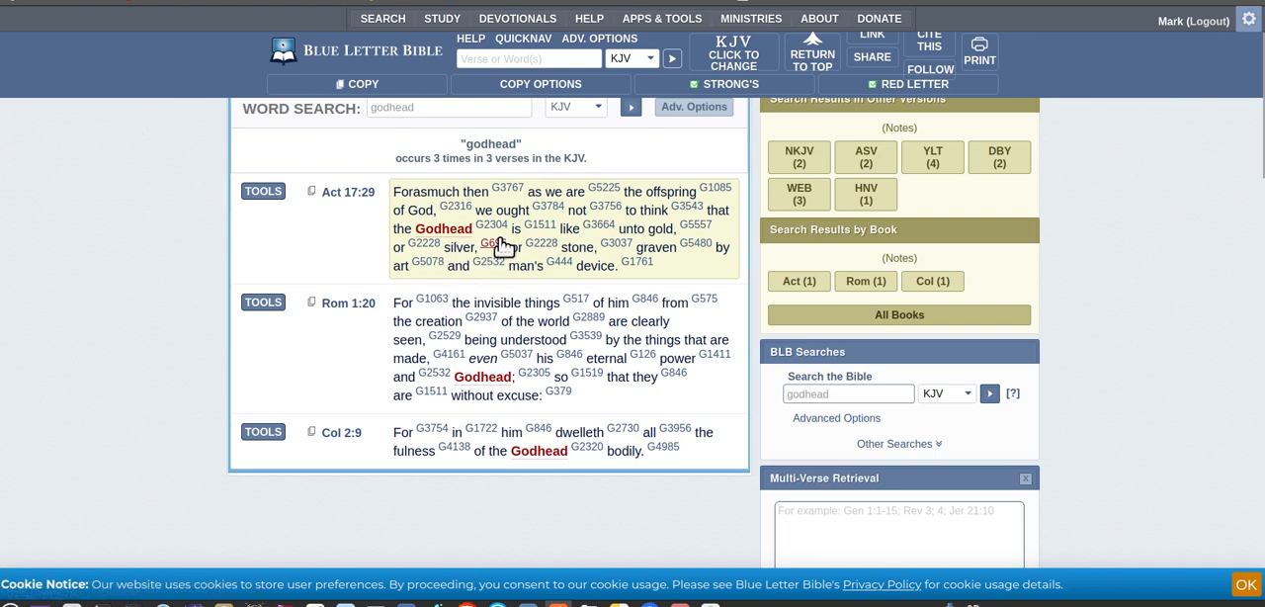
mouse_move(608, 249)
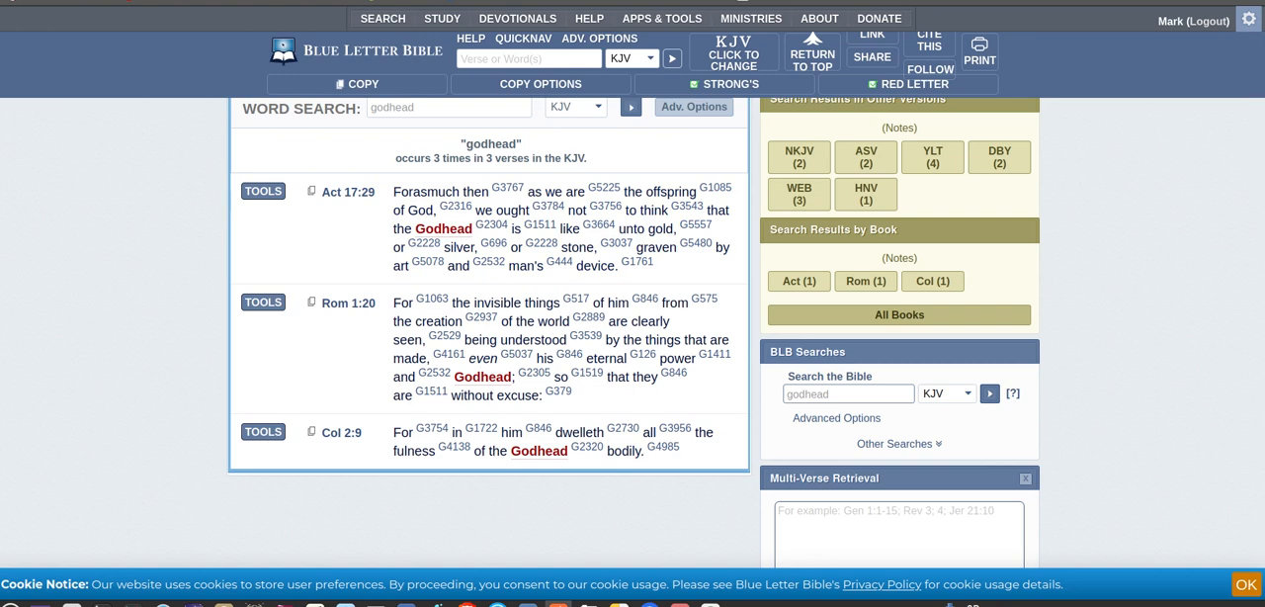
mouse_move(563, 375)
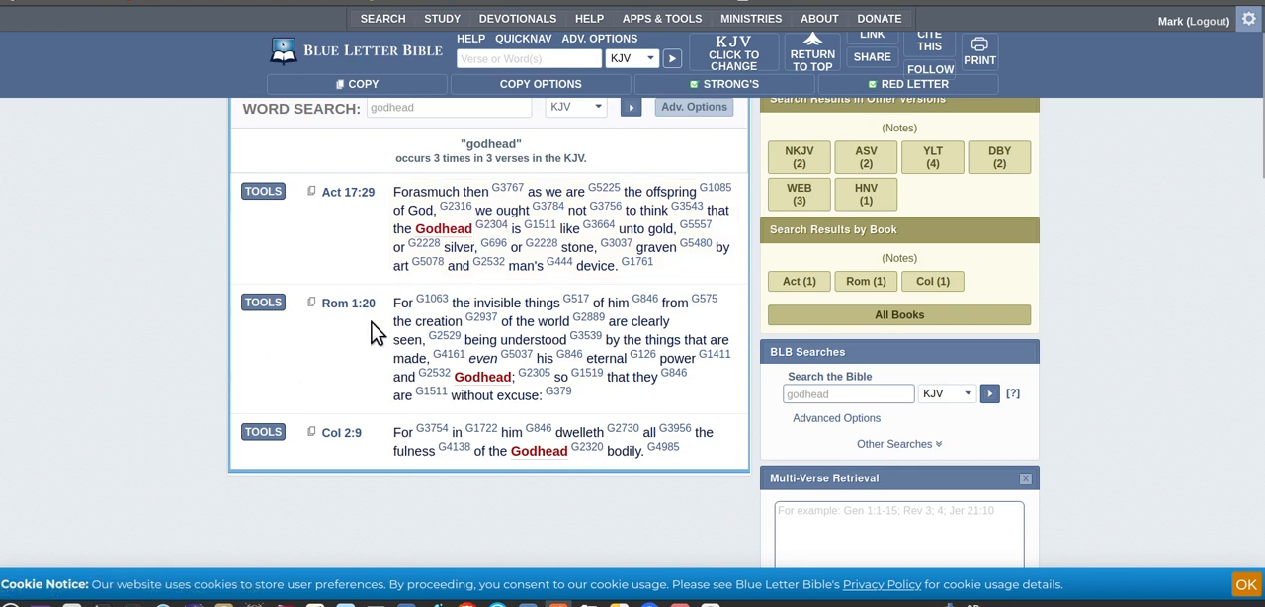
mouse_move(371, 340)
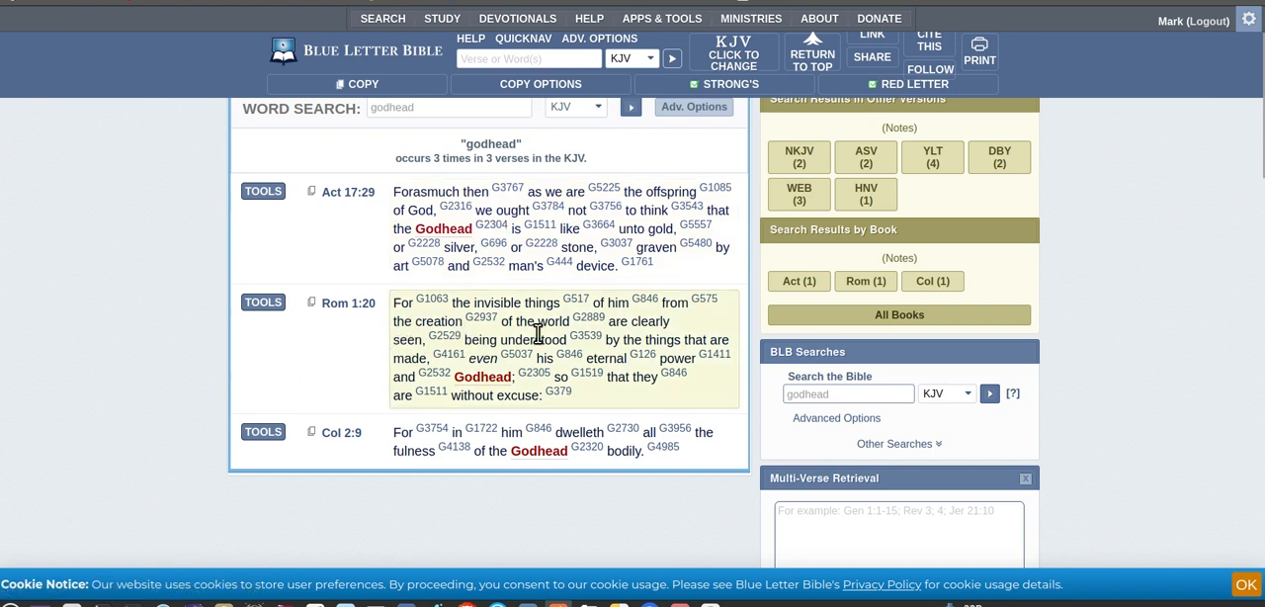
mouse_move(427, 324)
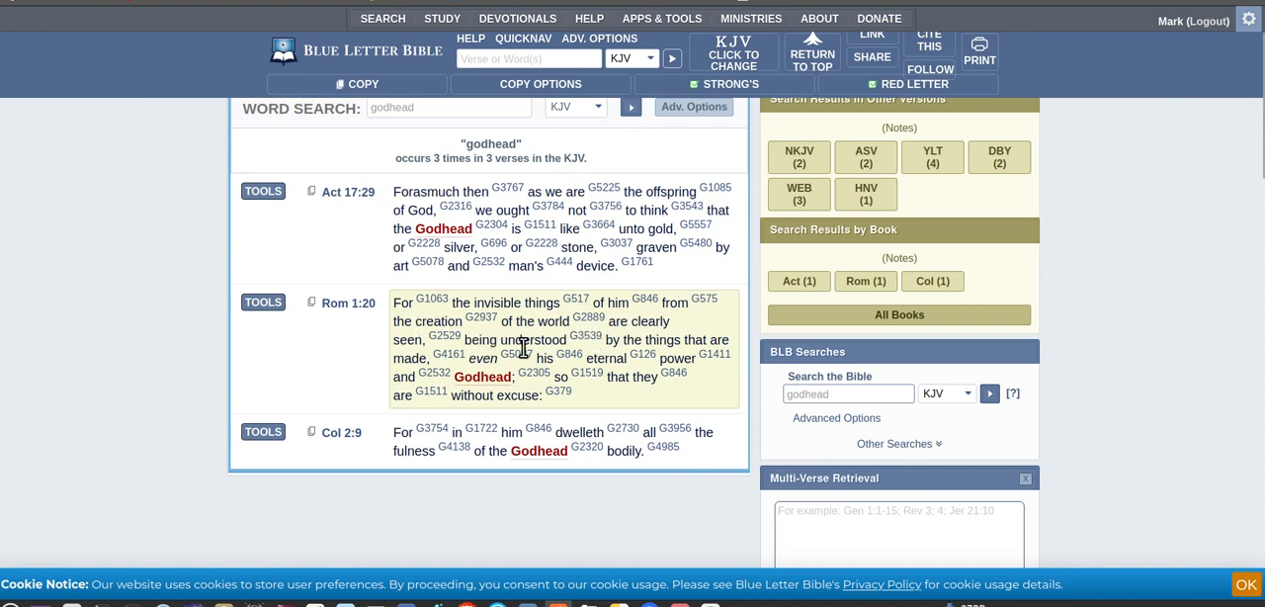
mouse_move(637, 348)
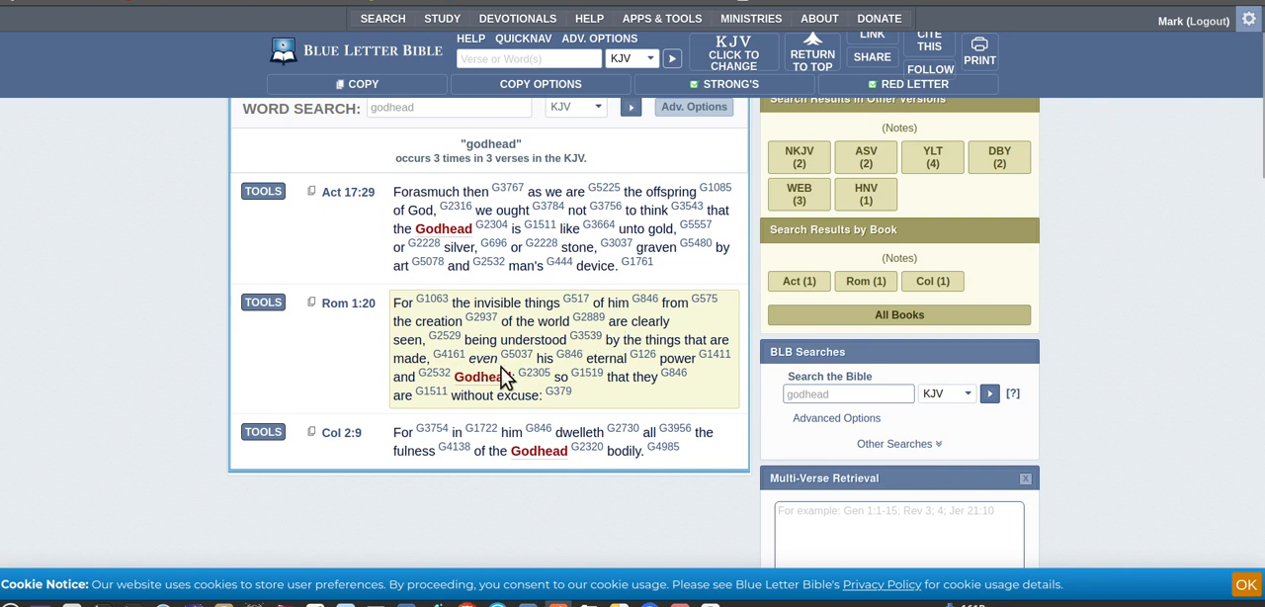
mouse_move(633, 364)
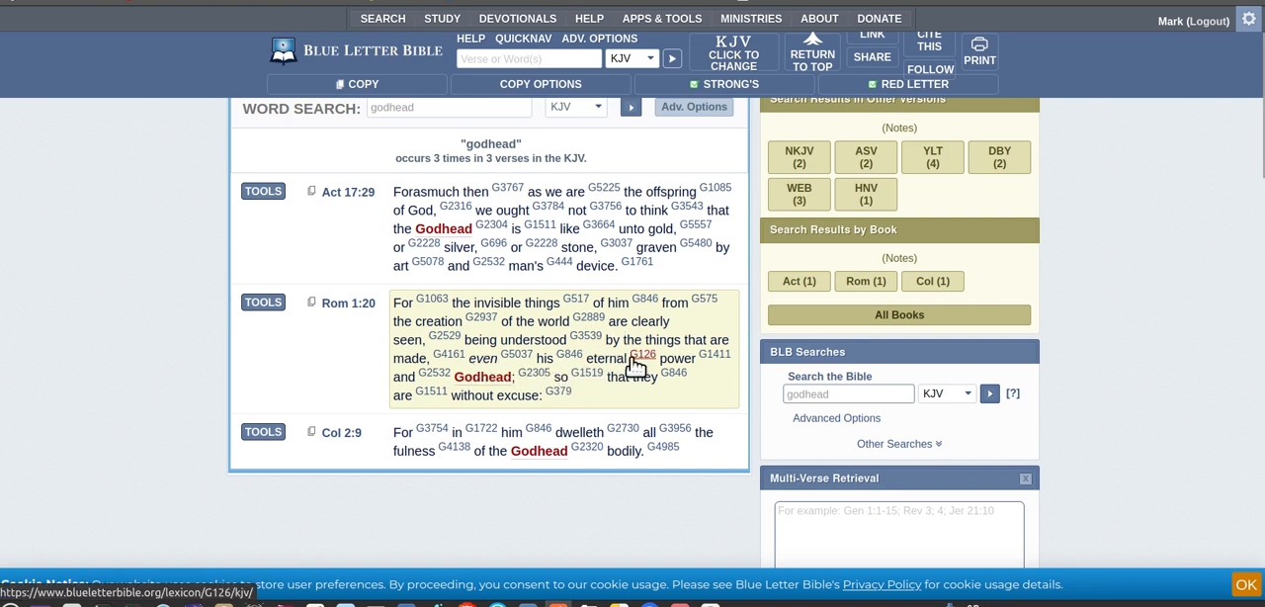
mouse_move(613, 373)
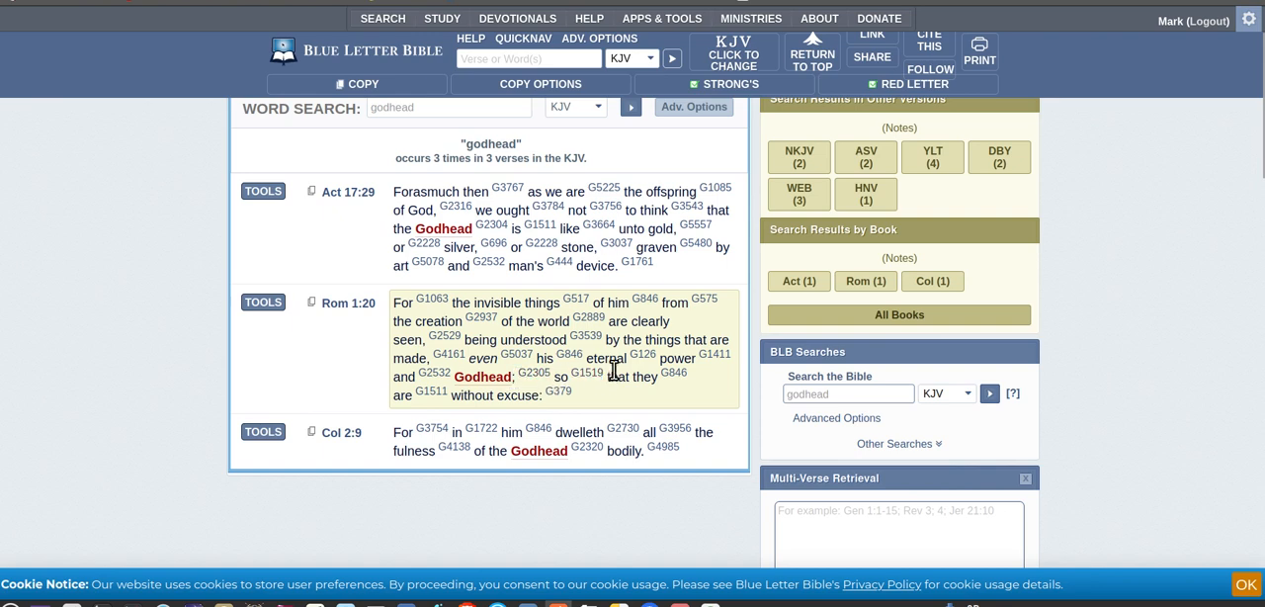
mouse_move(518, 388)
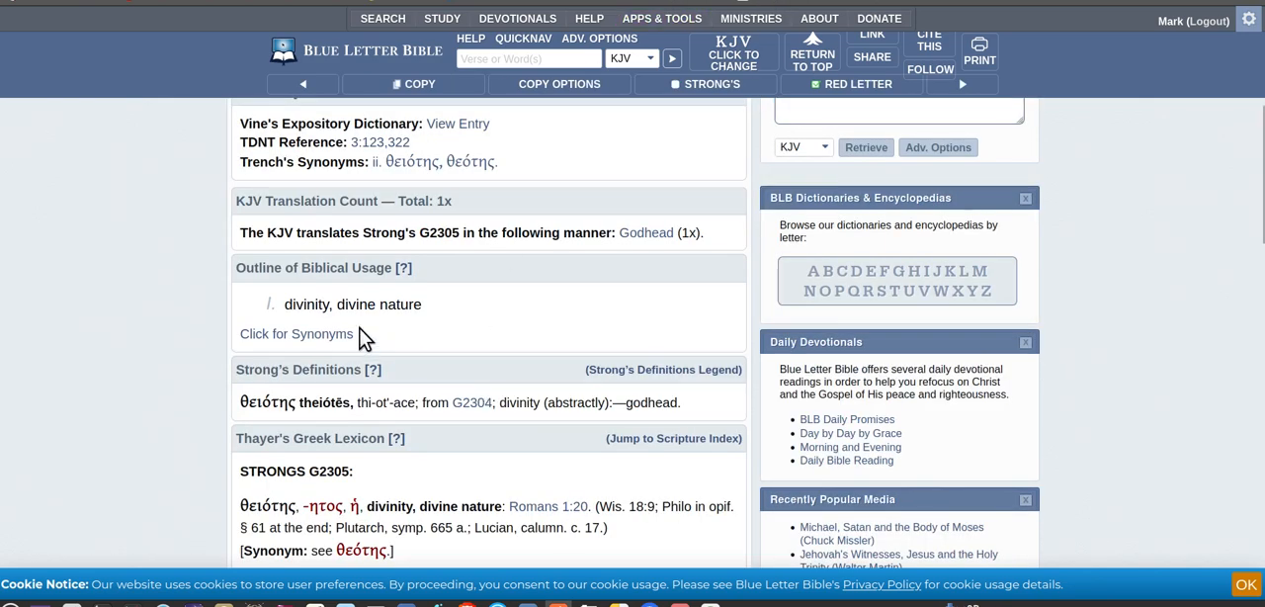
mouse_move(538, 407)
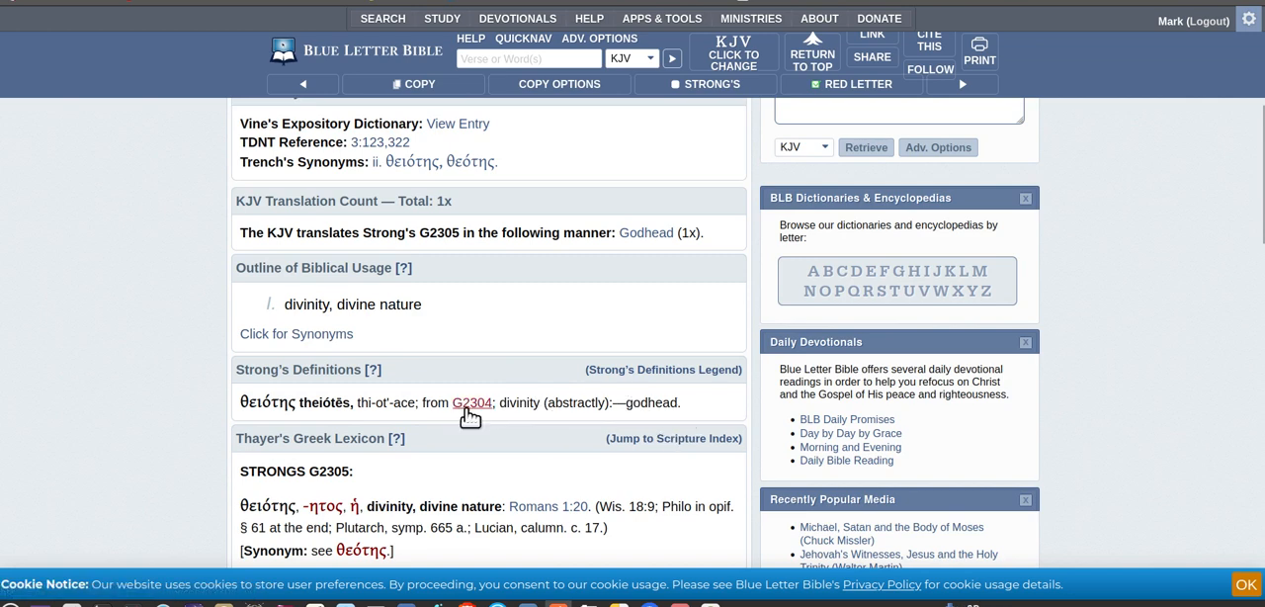
mouse_move(482, 427)
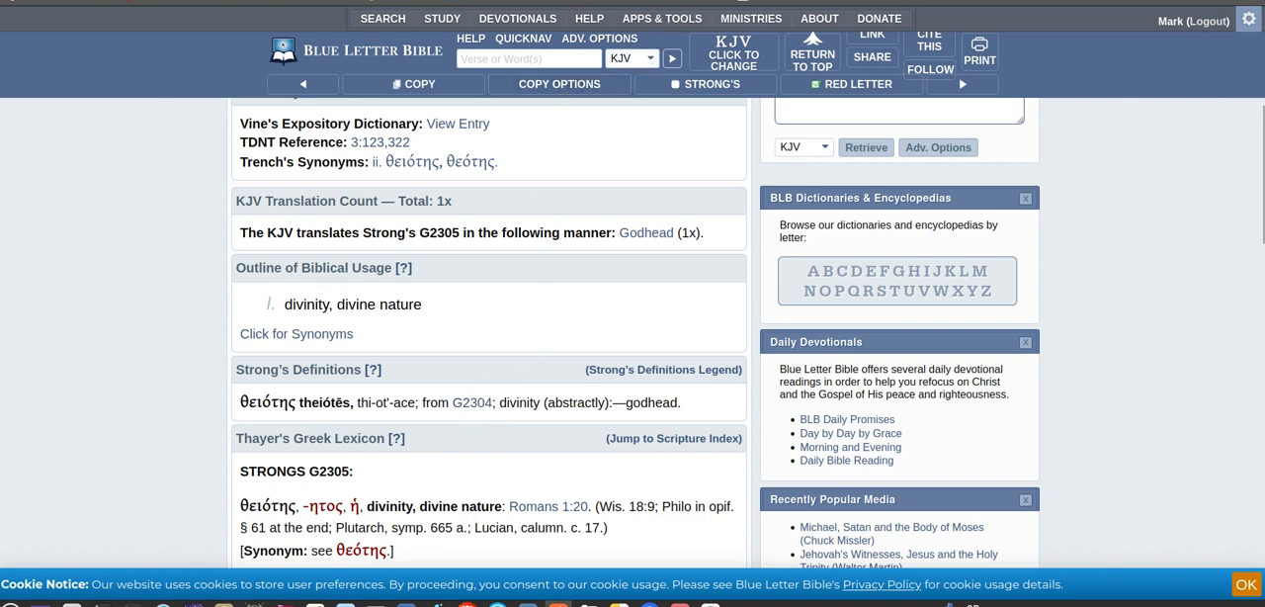
Step: Follow the Strong's link beside Godhead in Romans 1:20 to its lexicon page
left_click(644, 233)
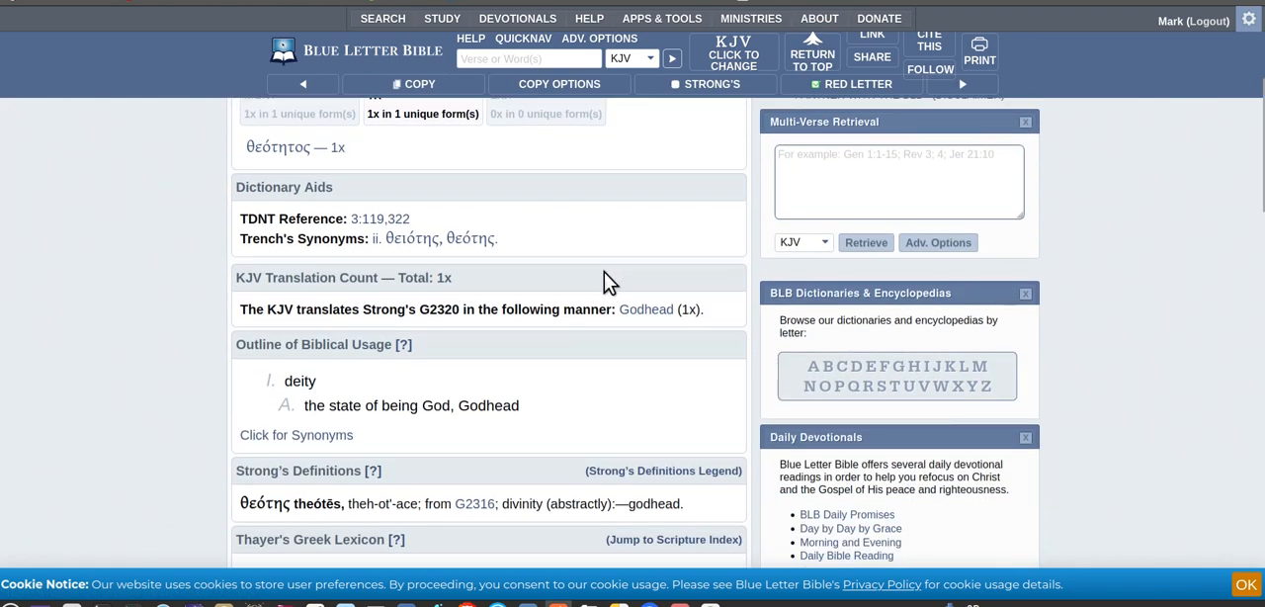
Step: Follow G2320 beside Godhead in Colossians 2:9 and bring Thayer's 'deity' definition into view
left_click(411, 405)
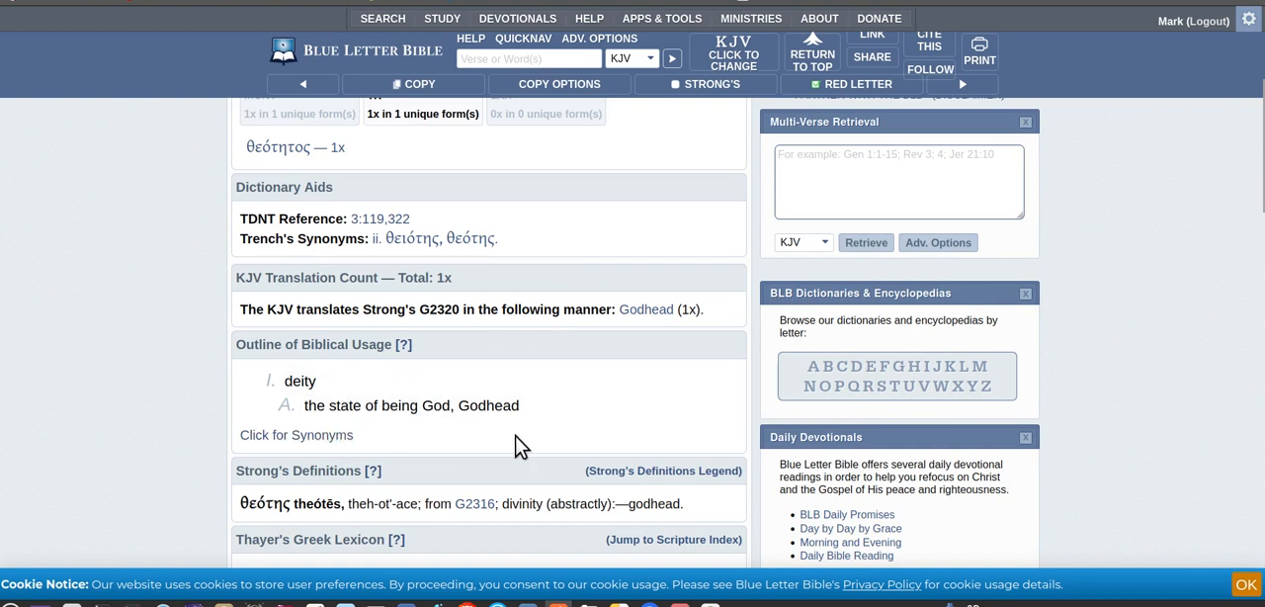
scroll("down", 3)
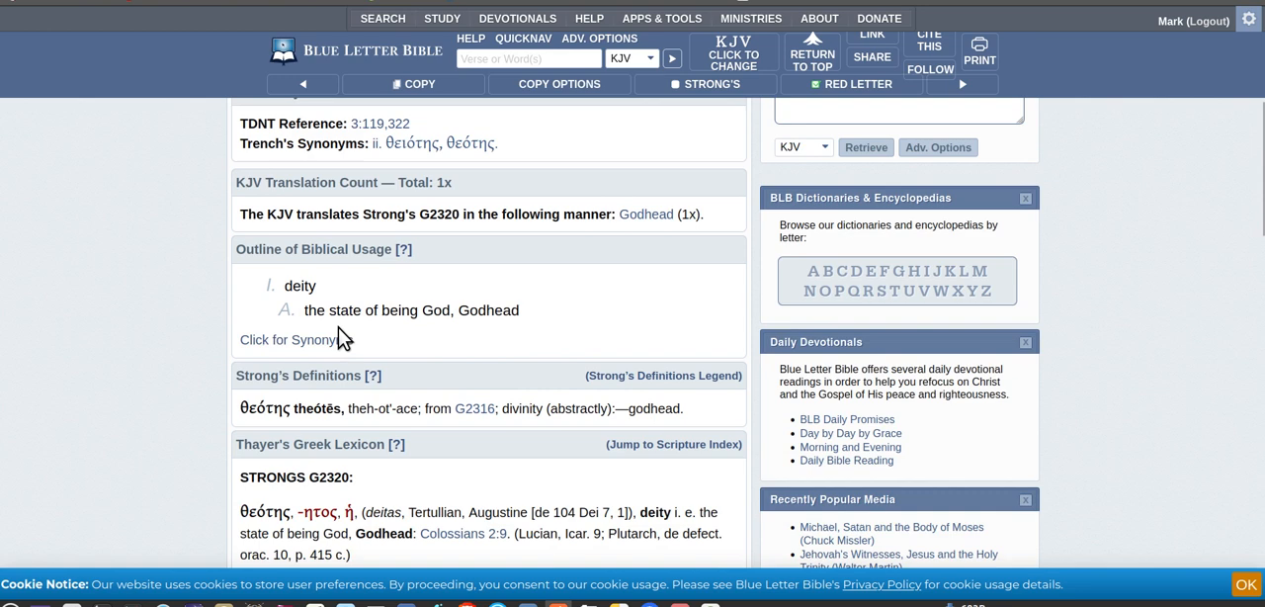
mouse_move(451, 359)
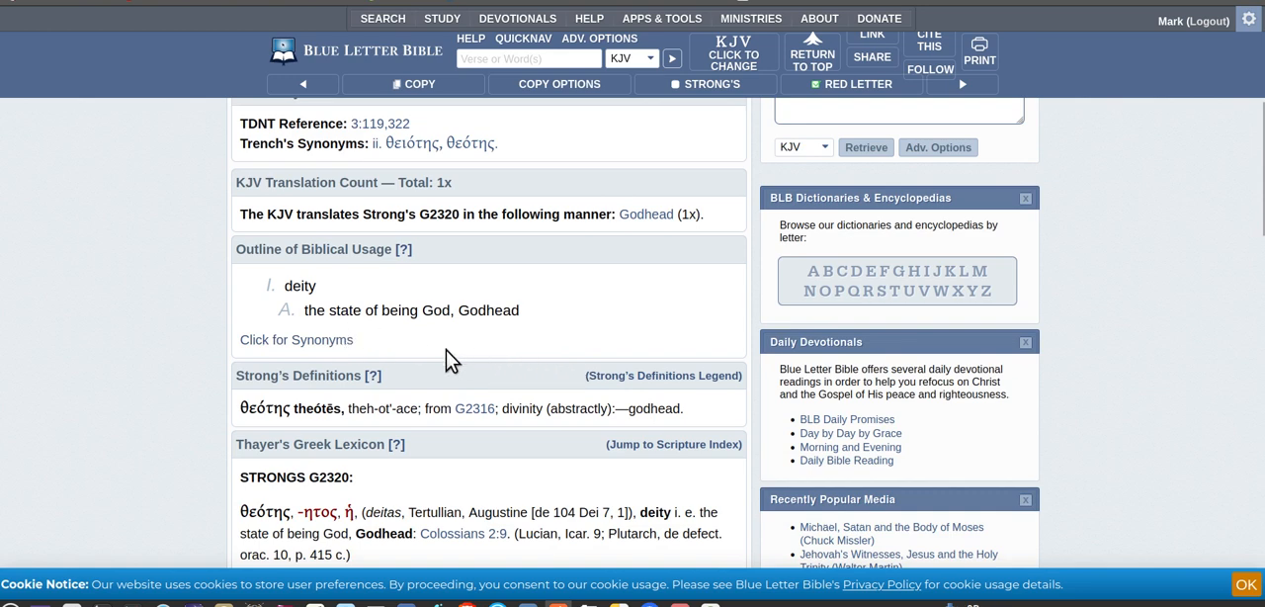
mouse_move(415, 352)
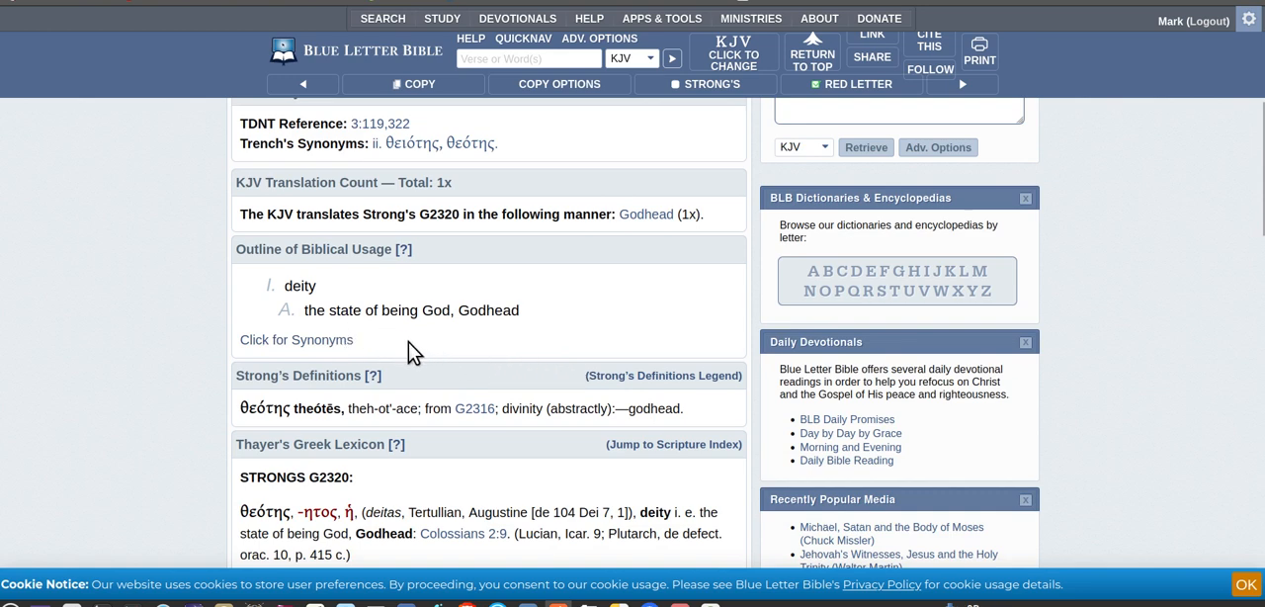
mouse_move(597, 353)
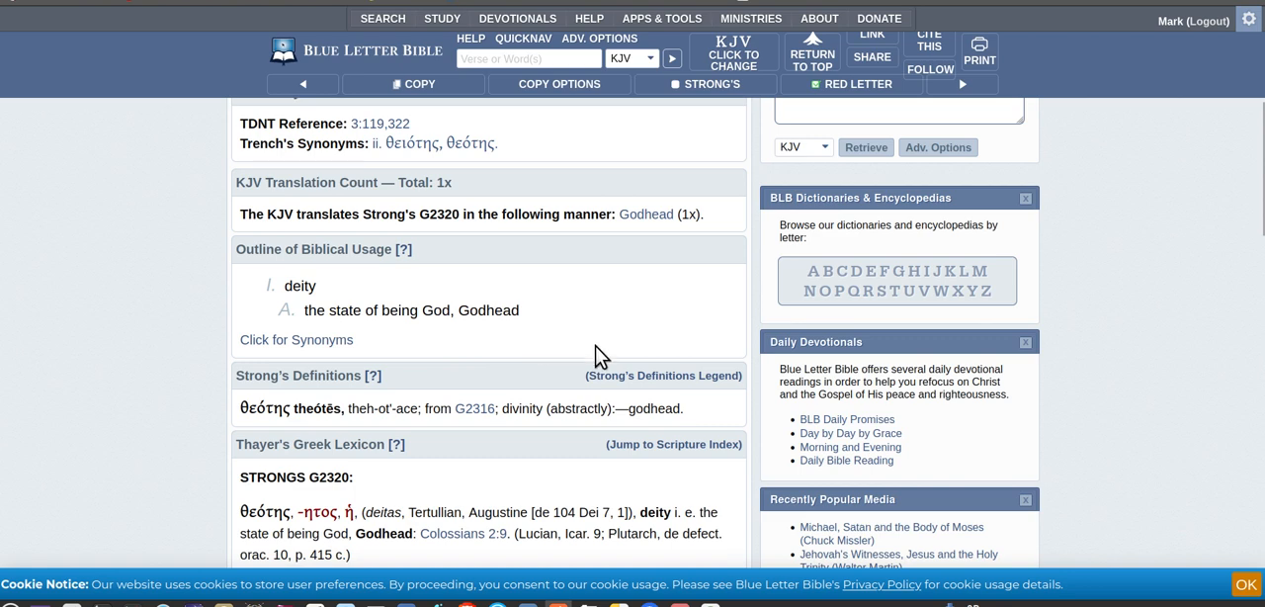
mouse_move(474, 407)
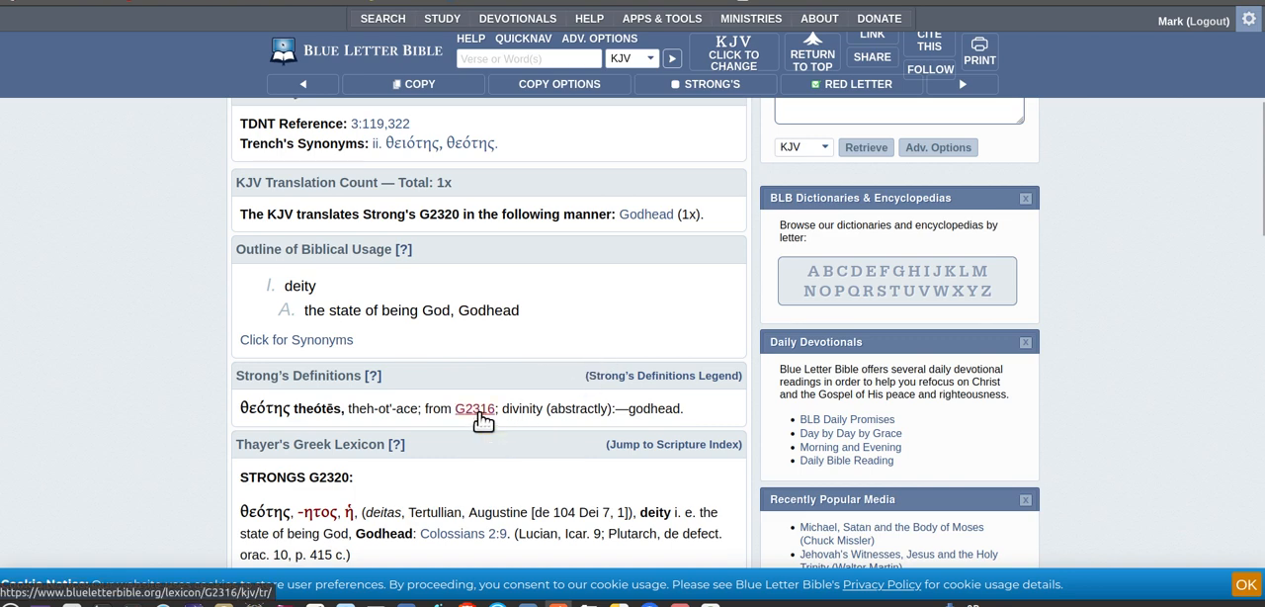
mouse_move(577, 377)
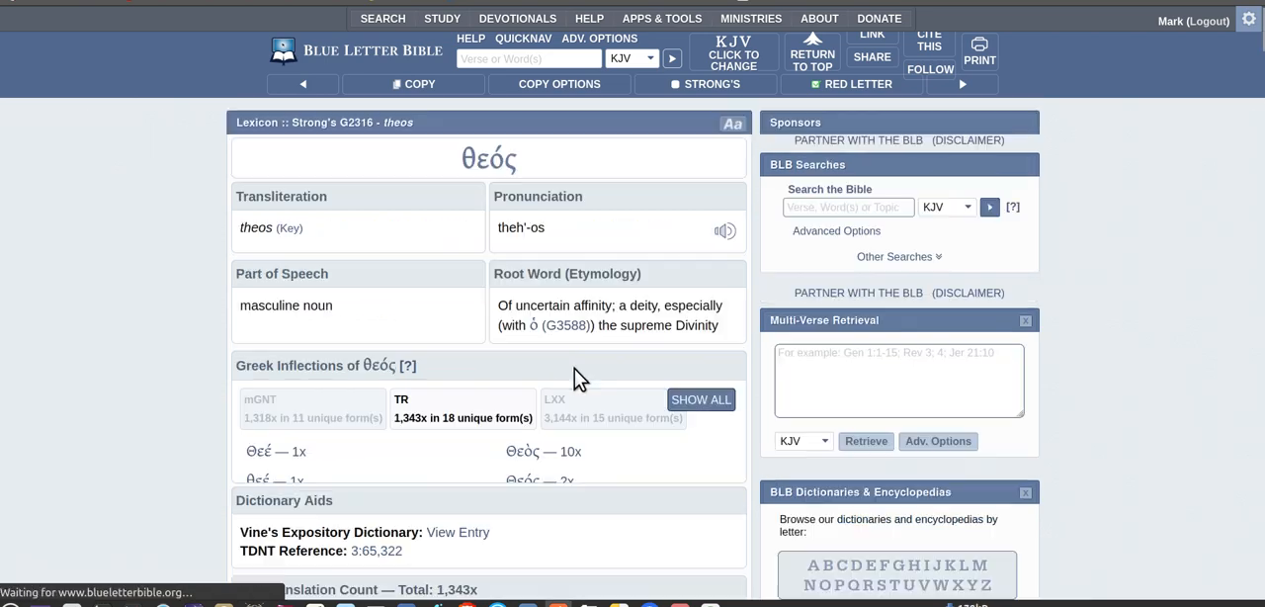
Step: Scroll the G2316 theos entry through its usage outline and verse results by book
scroll("down", 3)
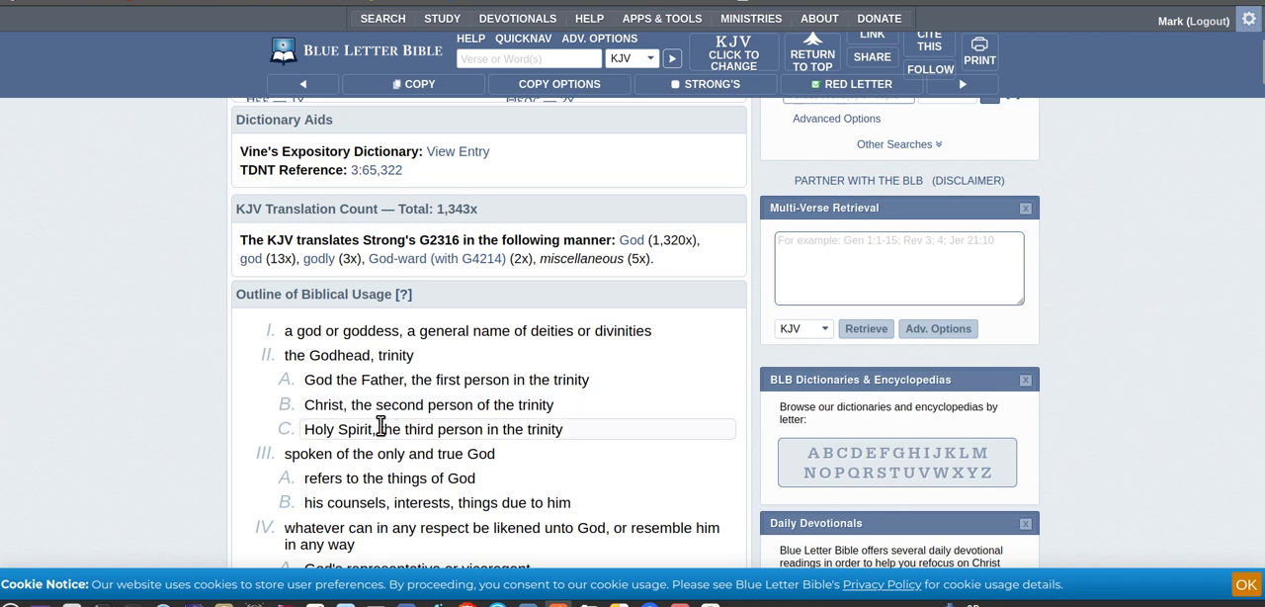
mouse_move(478, 447)
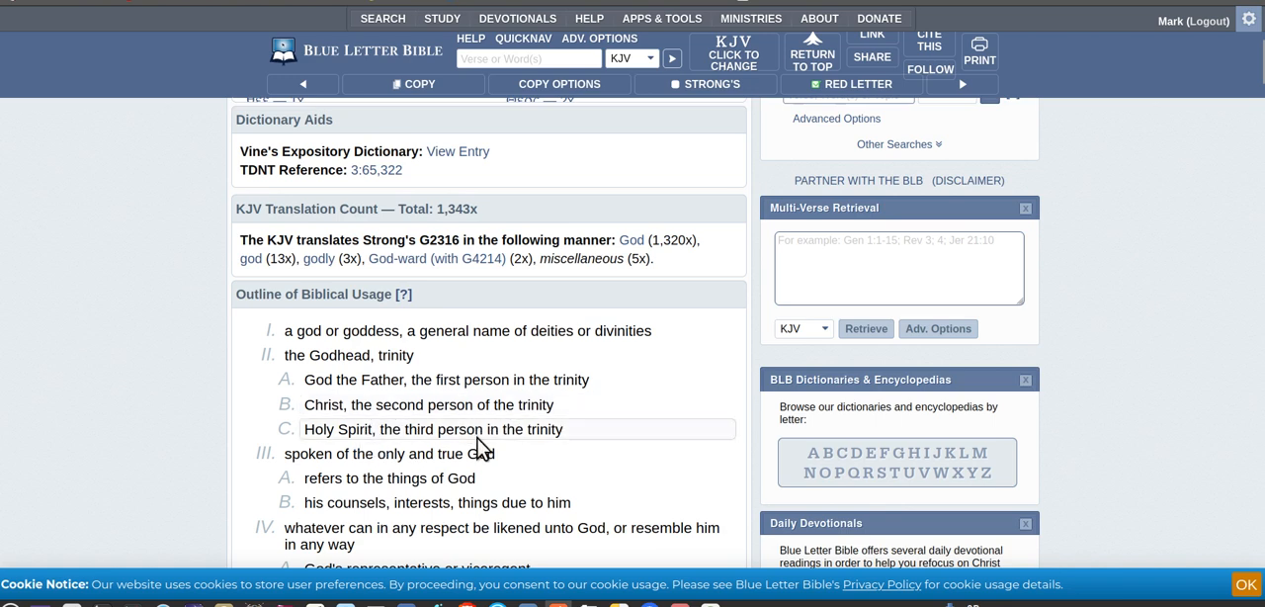
mouse_move(423, 362)
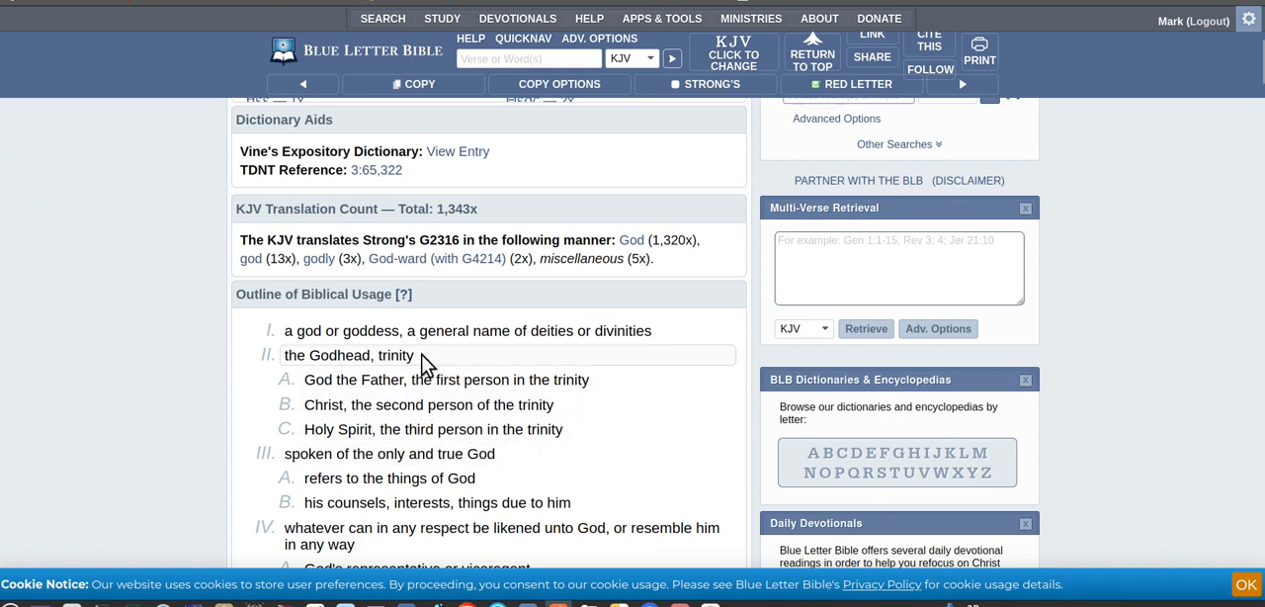
scroll("down", 3)
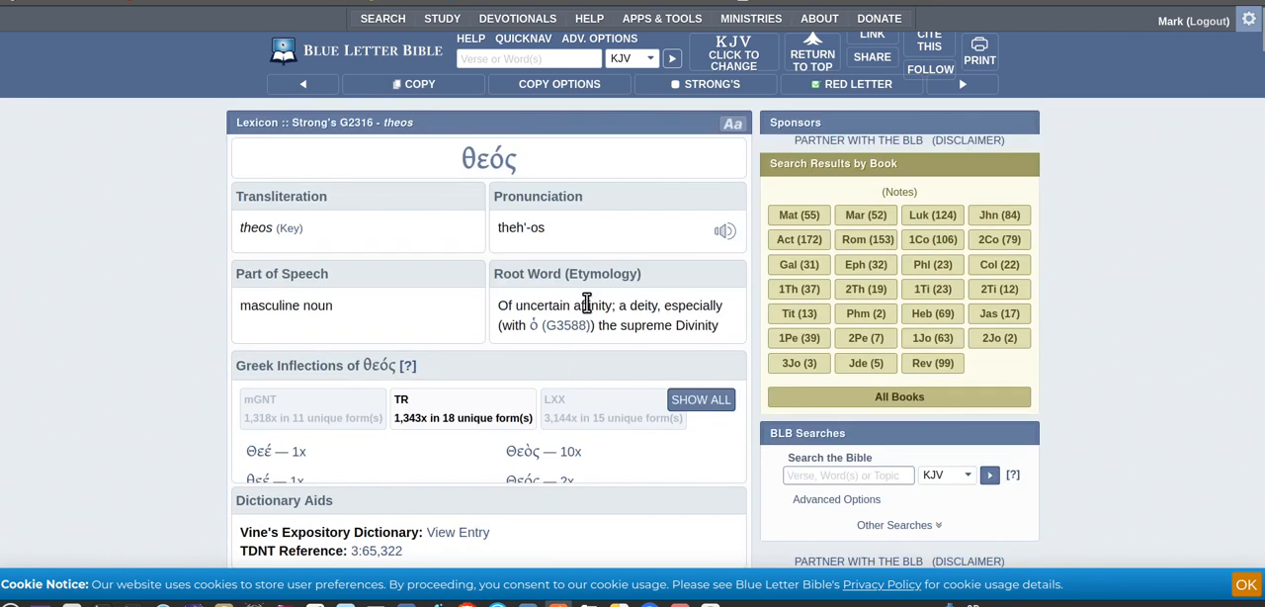
mouse_move(751, 18)
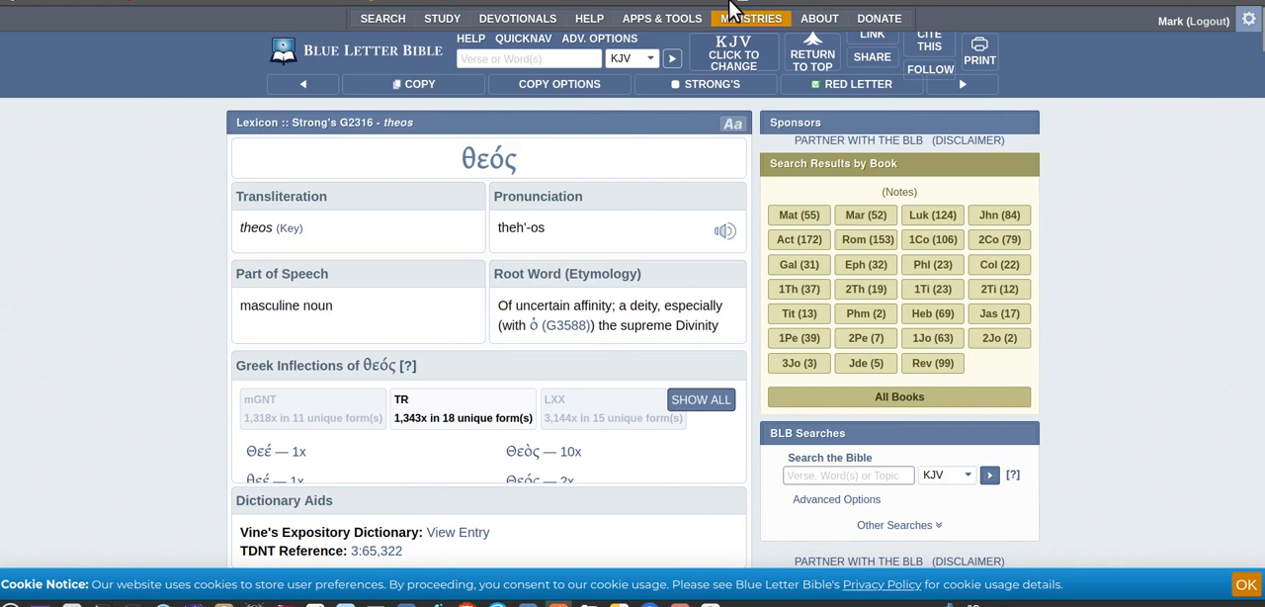